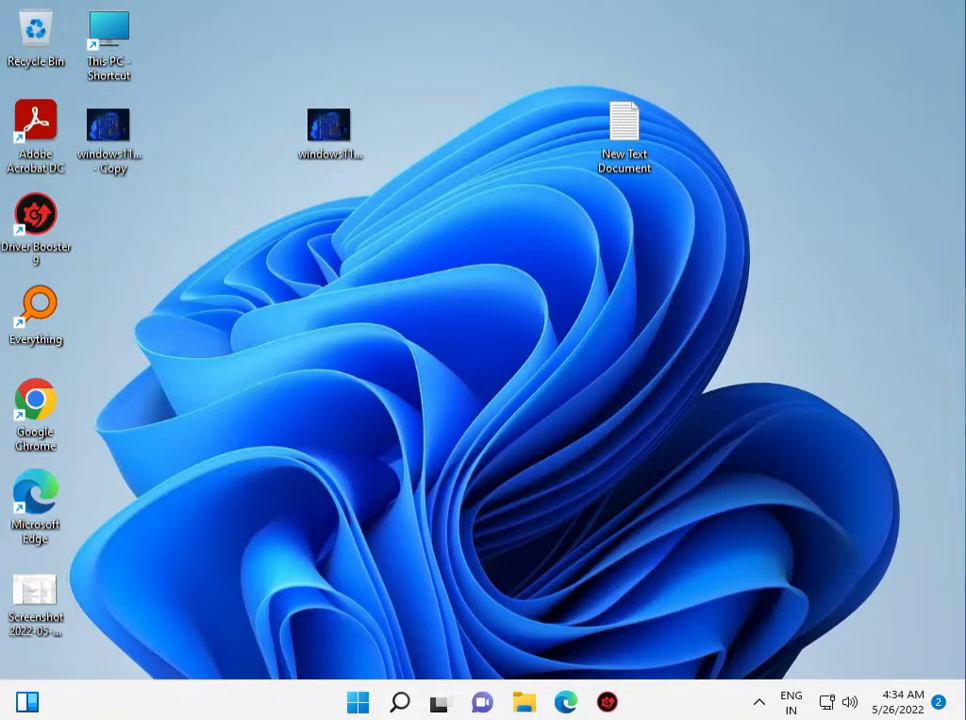
# Check the Start power menu options, then search Windows for 'control Panel'
pyautogui.click(357, 702)
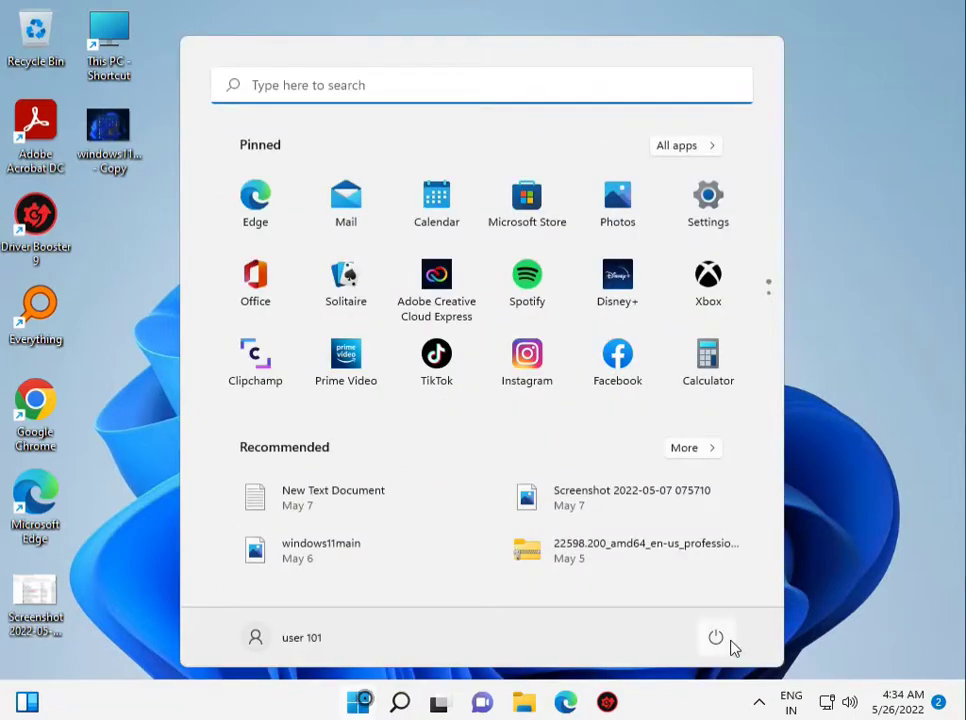
pyautogui.click(716, 637)
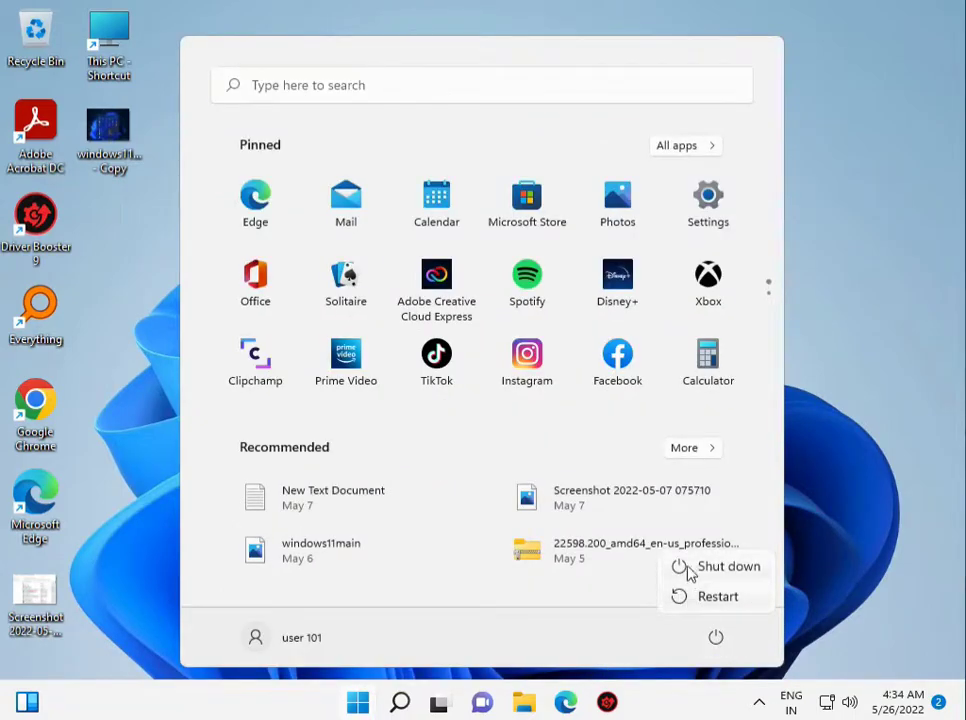
pyautogui.moveTo(590, 235)
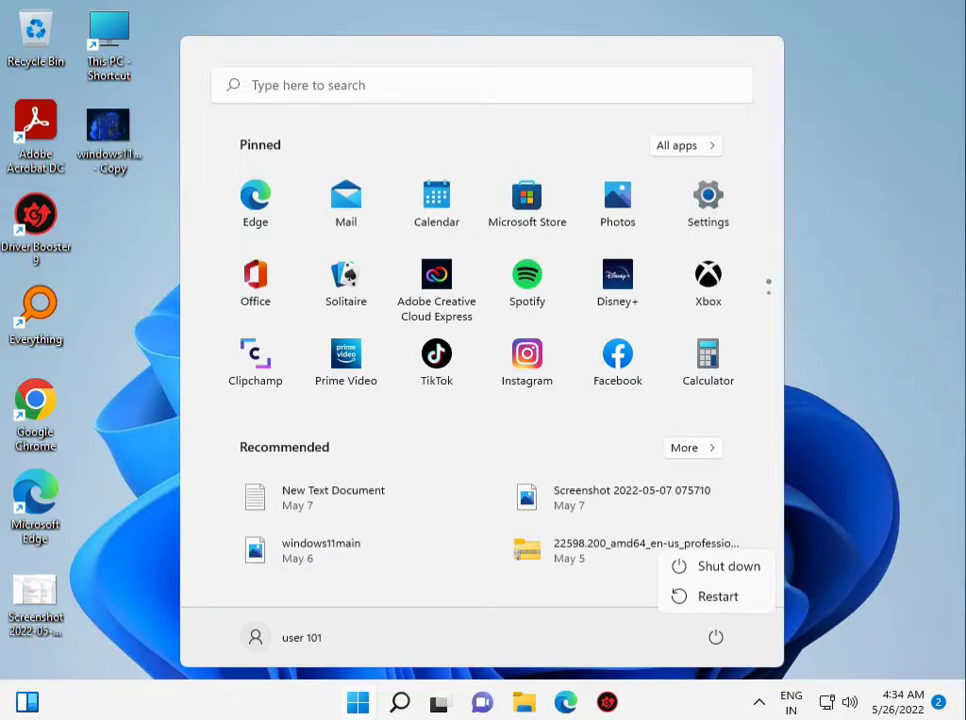
pyautogui.click(212, 564)
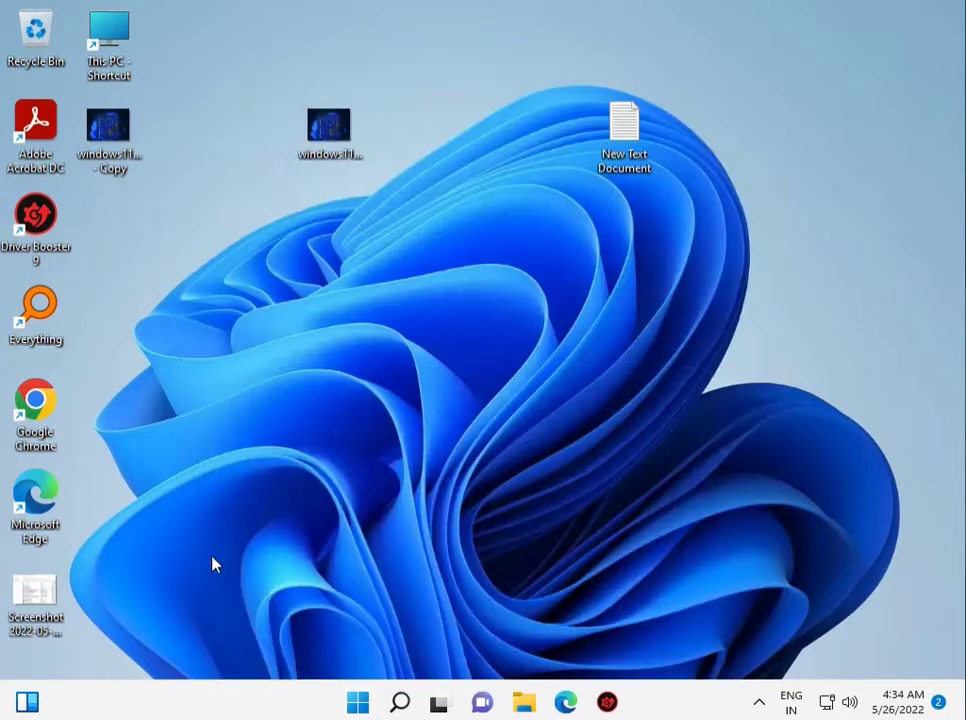
pyautogui.write('cp')
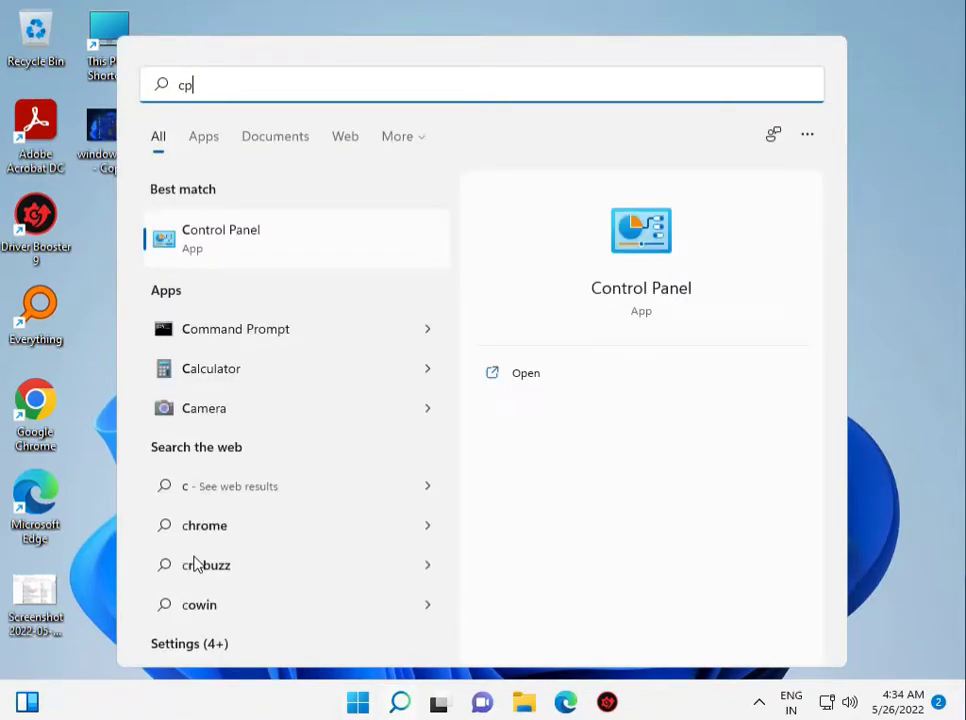
pyautogui.write('control Panel')
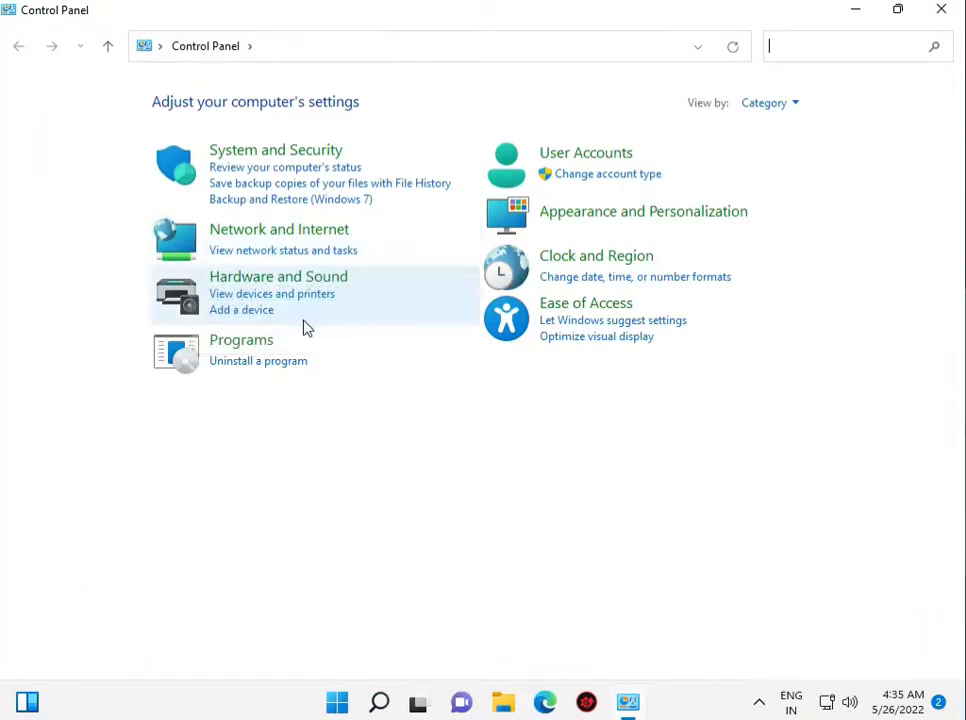
# Set Control Panel's View by to Small icons and open Power Options
pyautogui.click(769, 102)
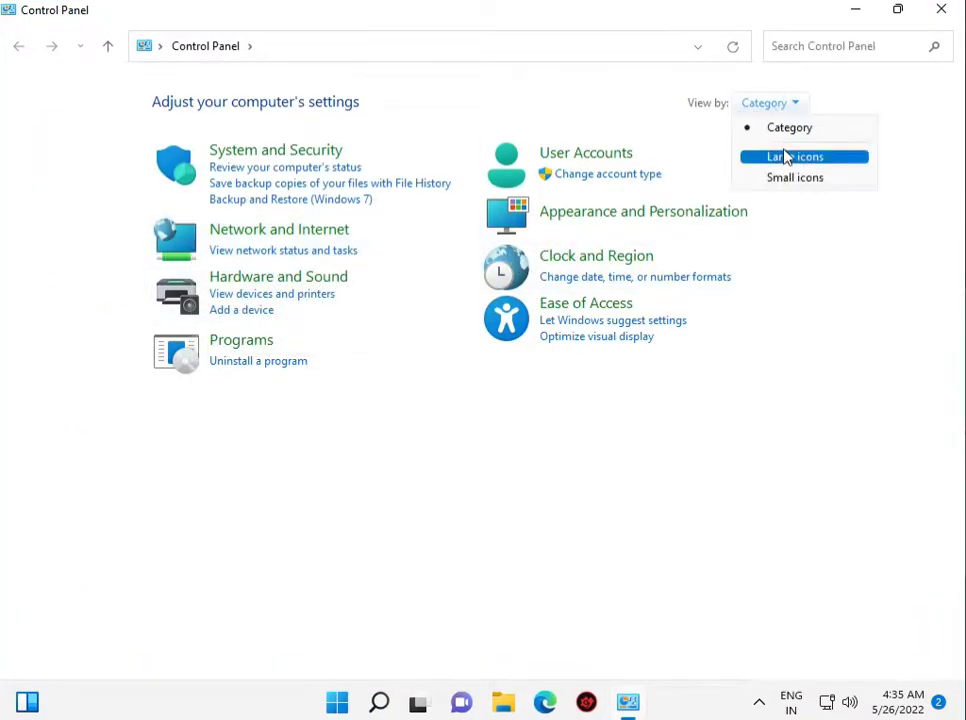
pyautogui.click(794, 177)
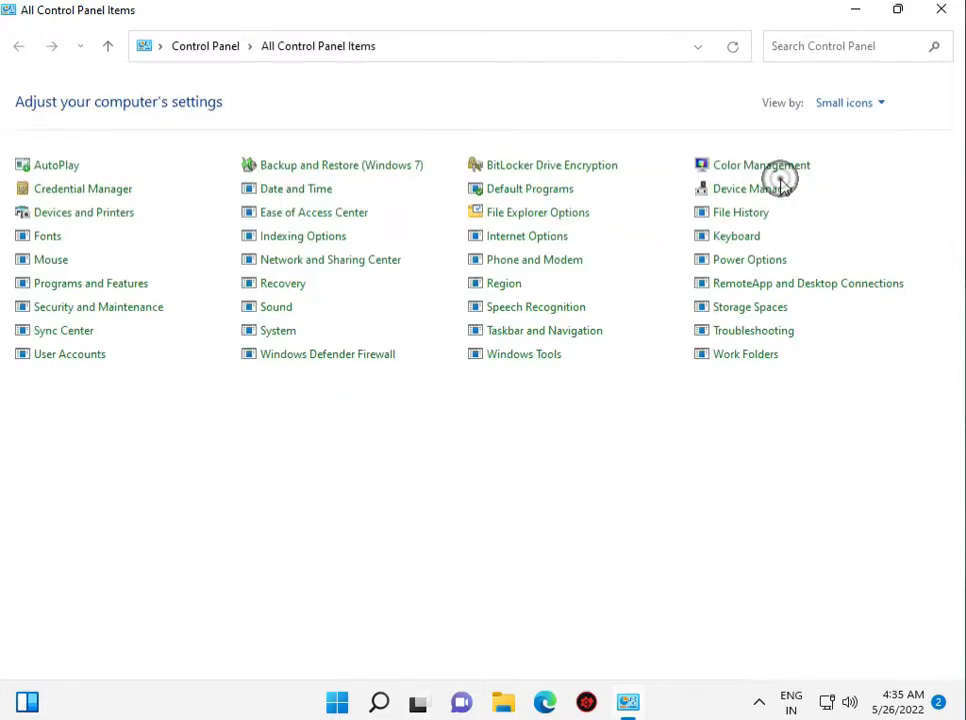
pyautogui.moveTo(380, 428)
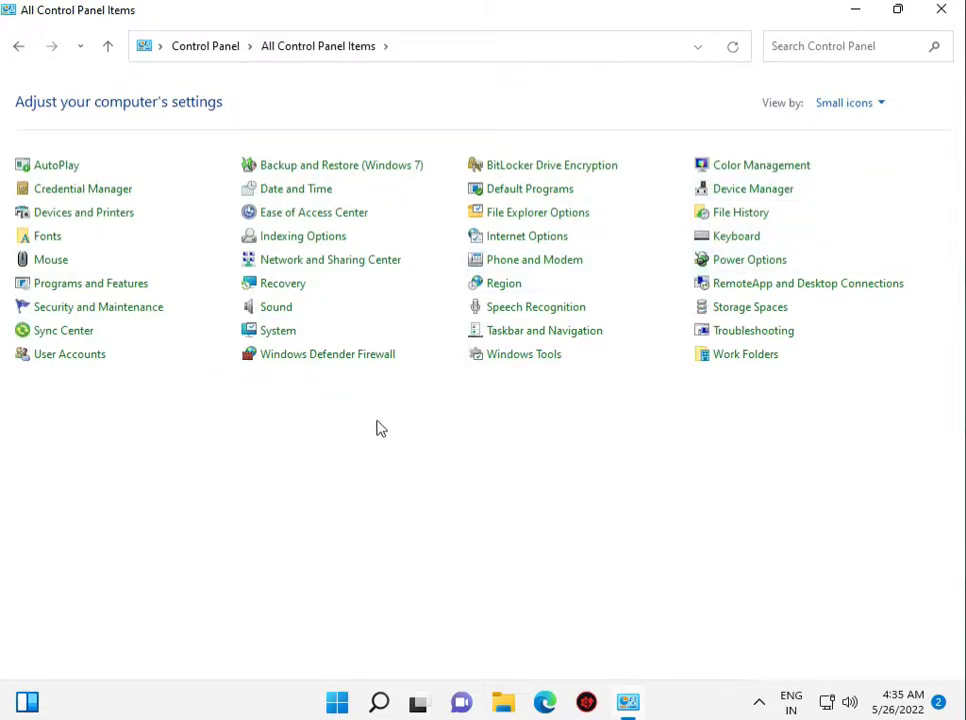
pyautogui.moveTo(749, 259)
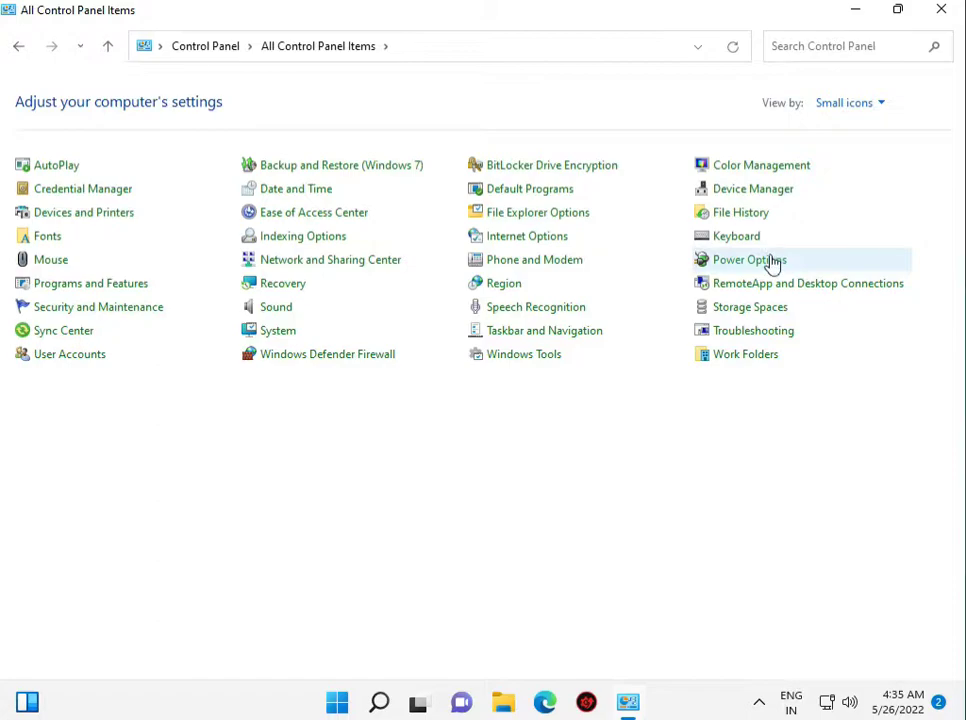
pyautogui.click(743, 259)
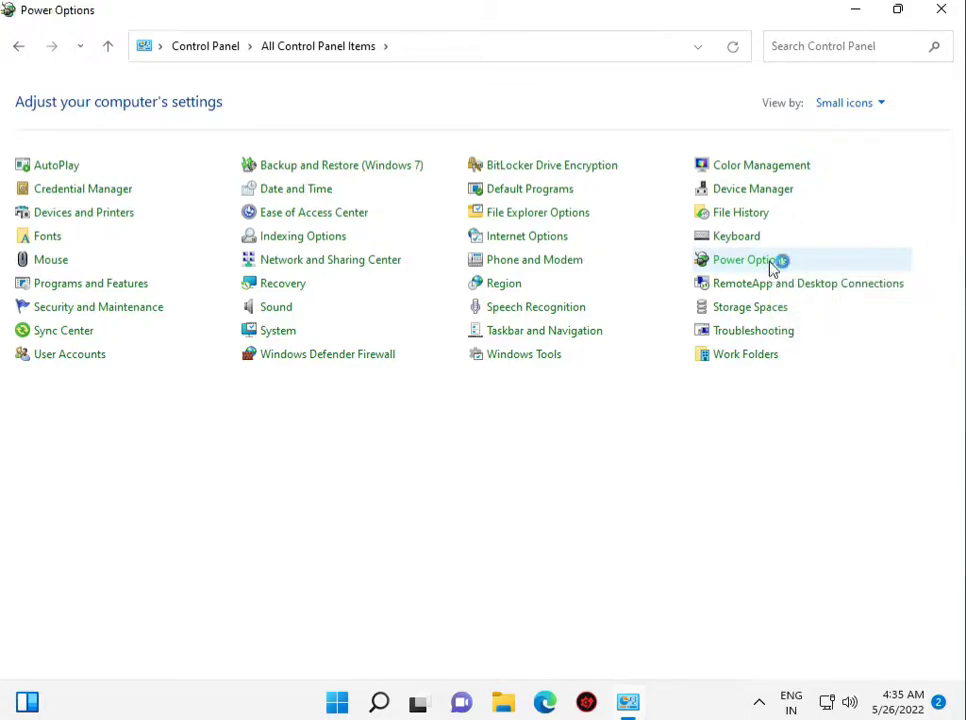
# Show additional plans and restore the High performance plan's default settings, confirming Yes
pyautogui.click(742, 259)
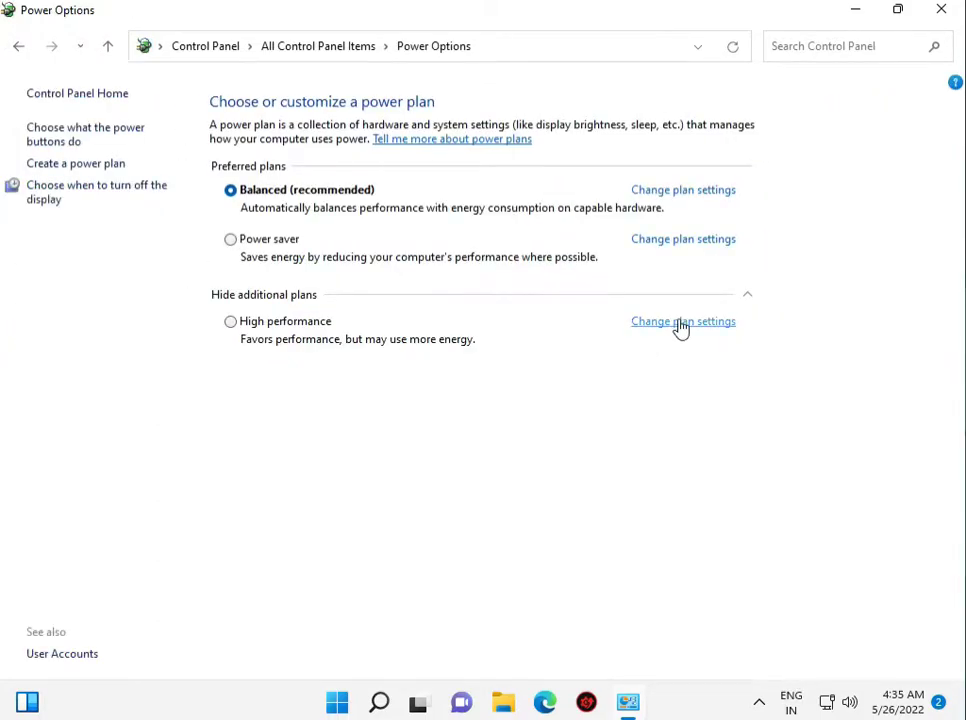
pyautogui.click(683, 321)
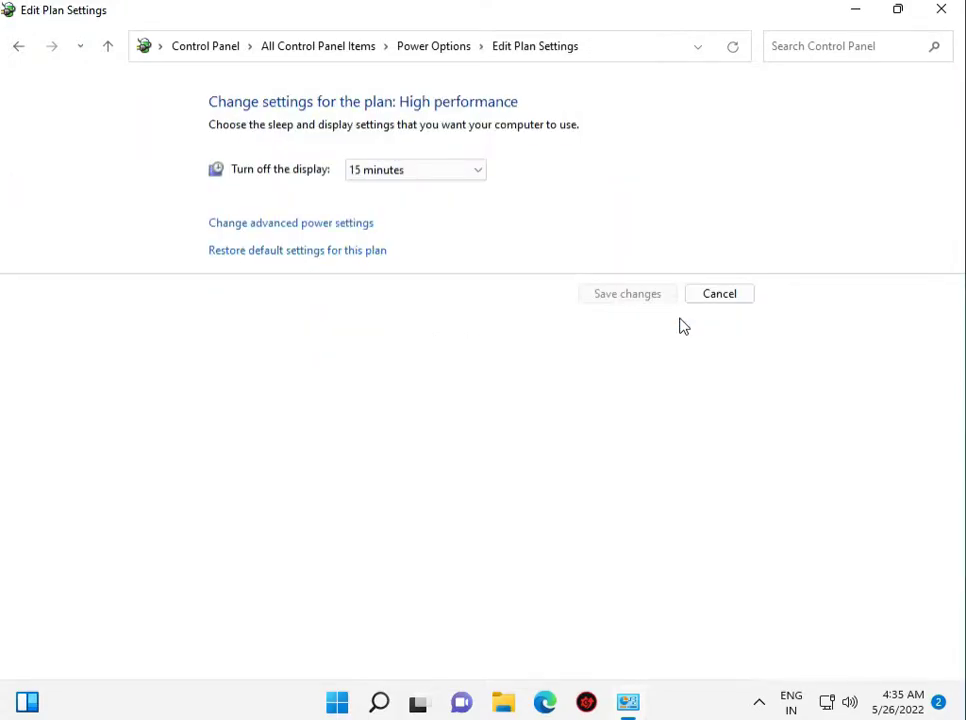
pyautogui.moveTo(260, 250)
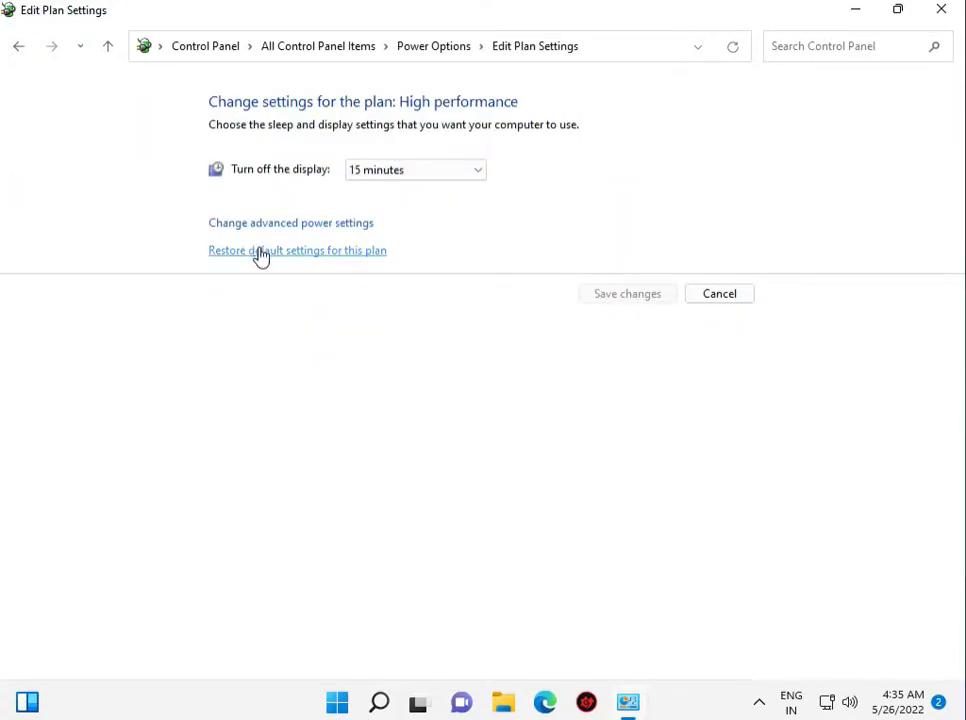
pyautogui.click(297, 250)
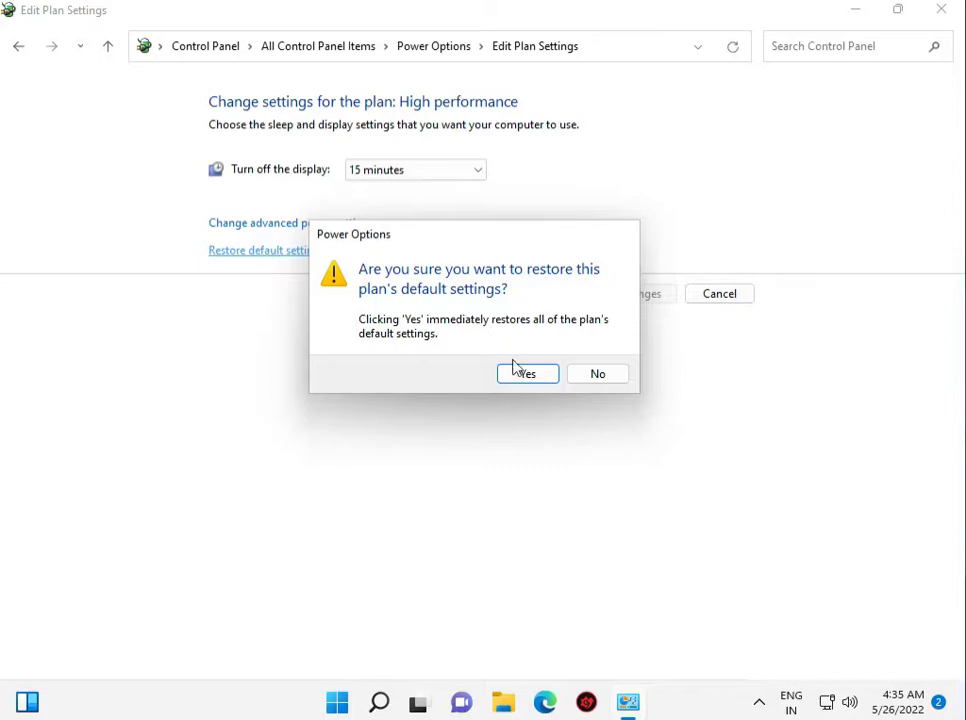
pyautogui.click(527, 373)
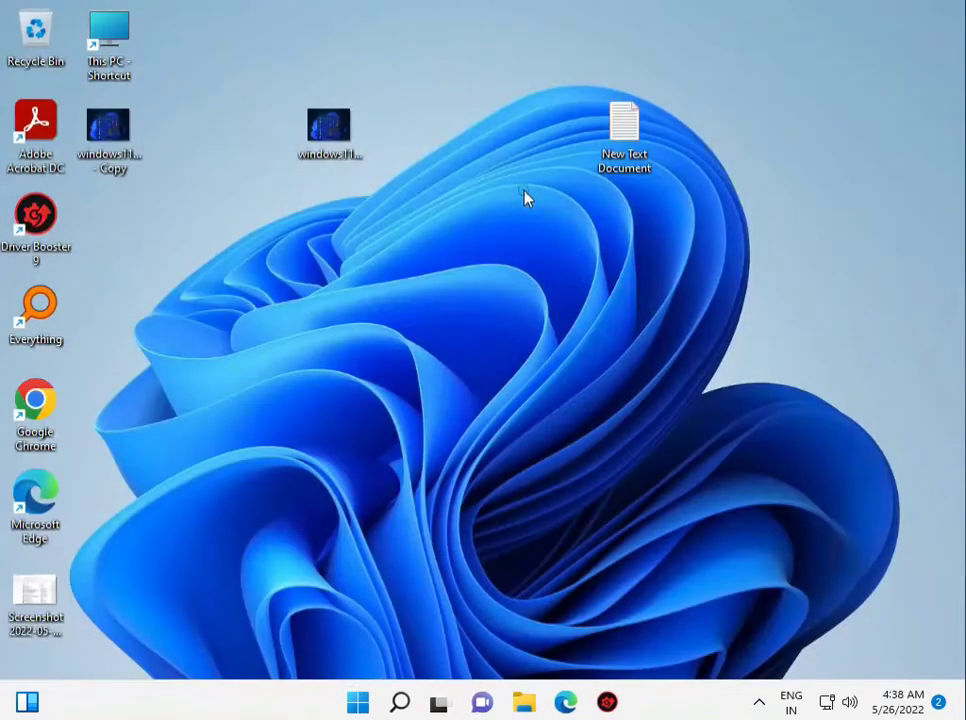
pyautogui.moveTo(538, 208)
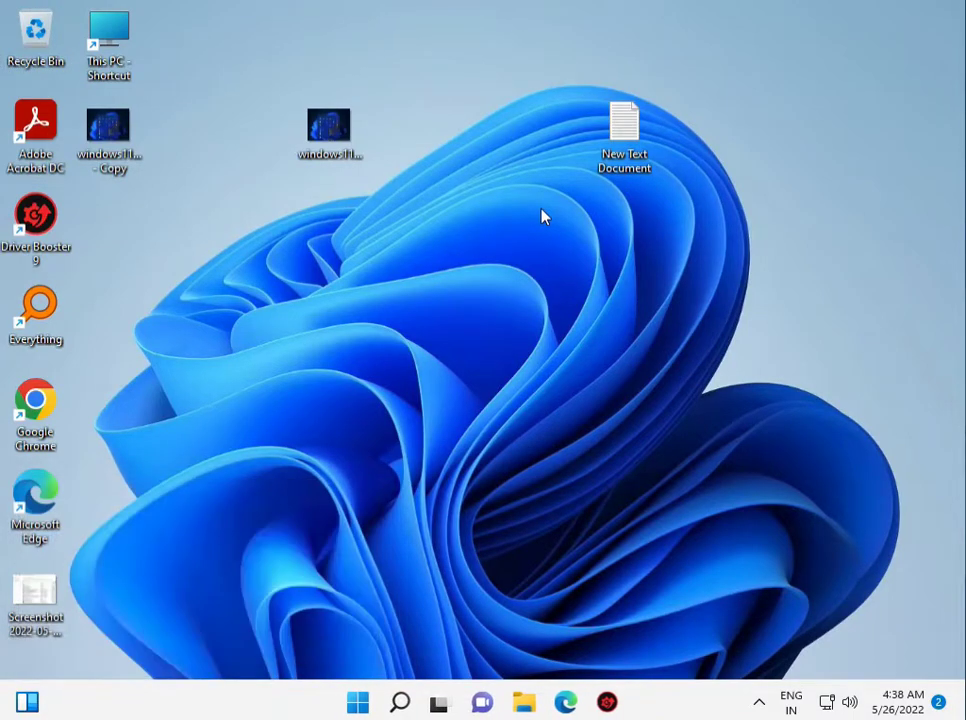
# Search Start for 'grou' to surface Edit group policy as the best match
pyautogui.click(357, 701)
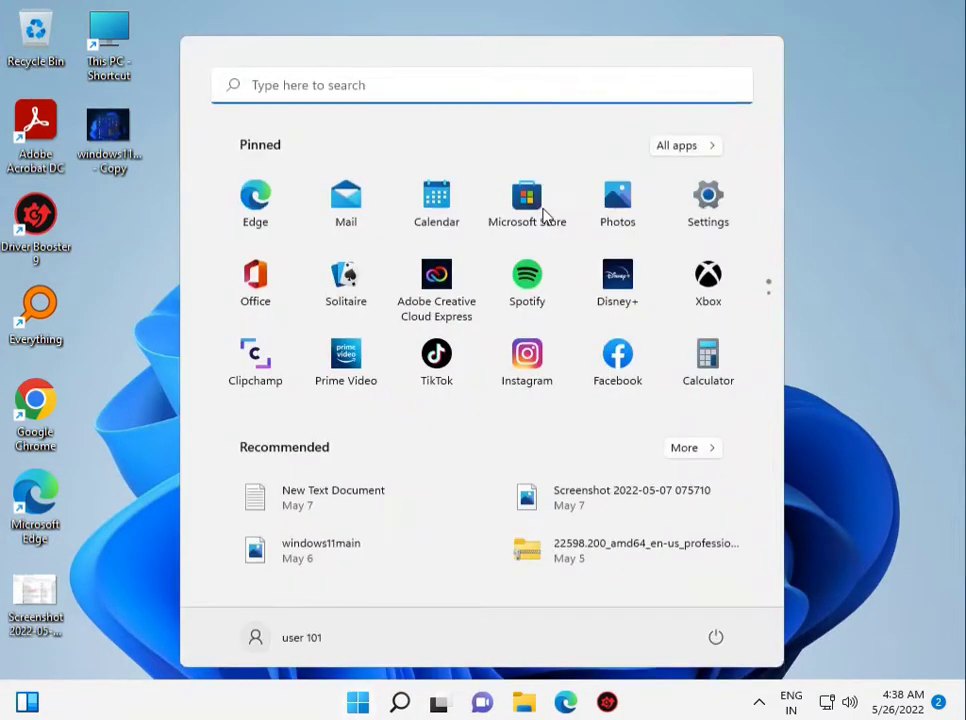
pyautogui.write('gro')
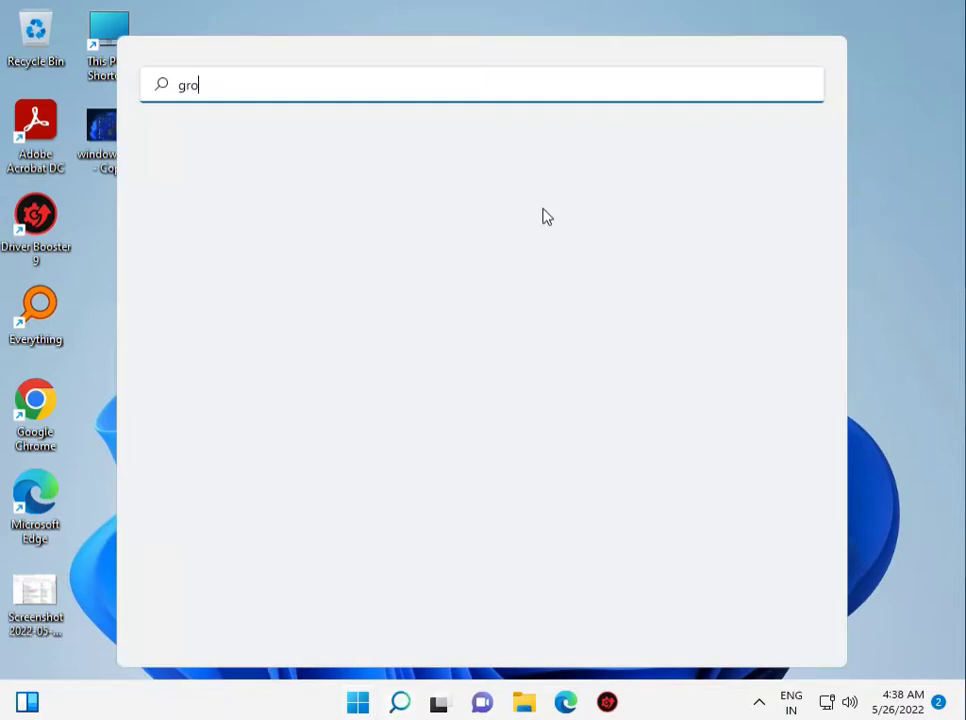
pyautogui.write('u')
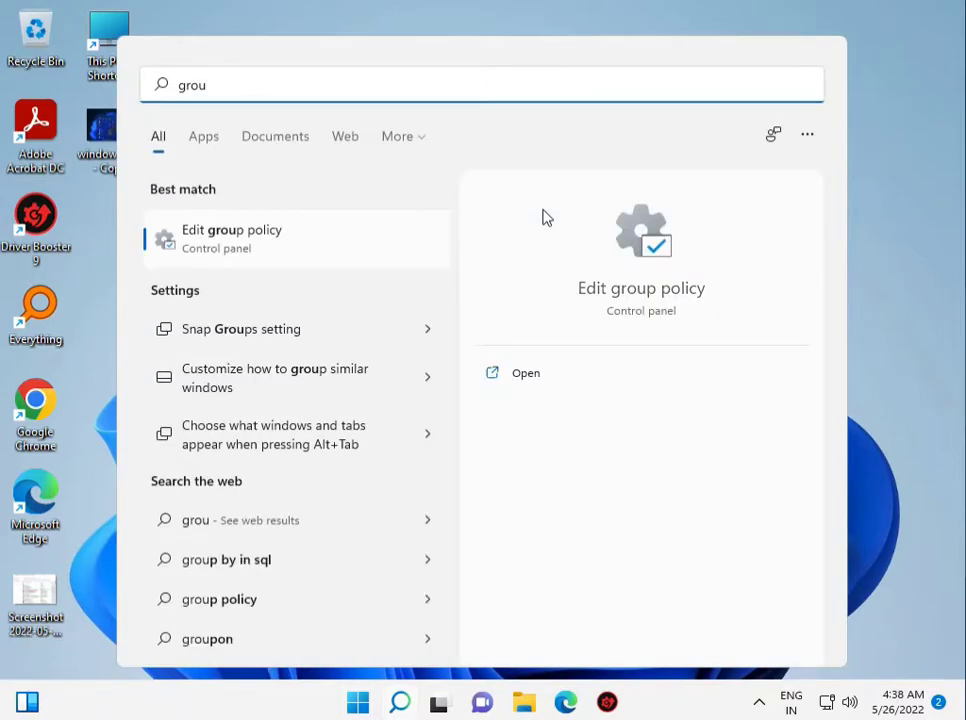
pyautogui.moveTo(202, 240)
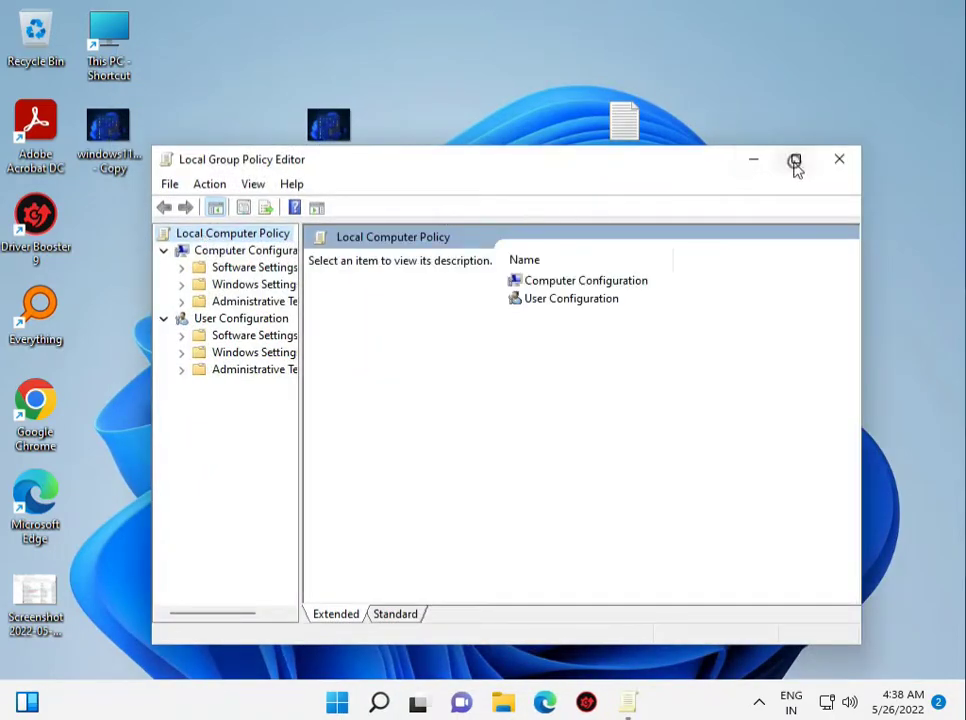
# Maximize the editor and expand Administrative Templates > Windows Components > File Explorer > Previous Versions
pyautogui.click(795, 159)
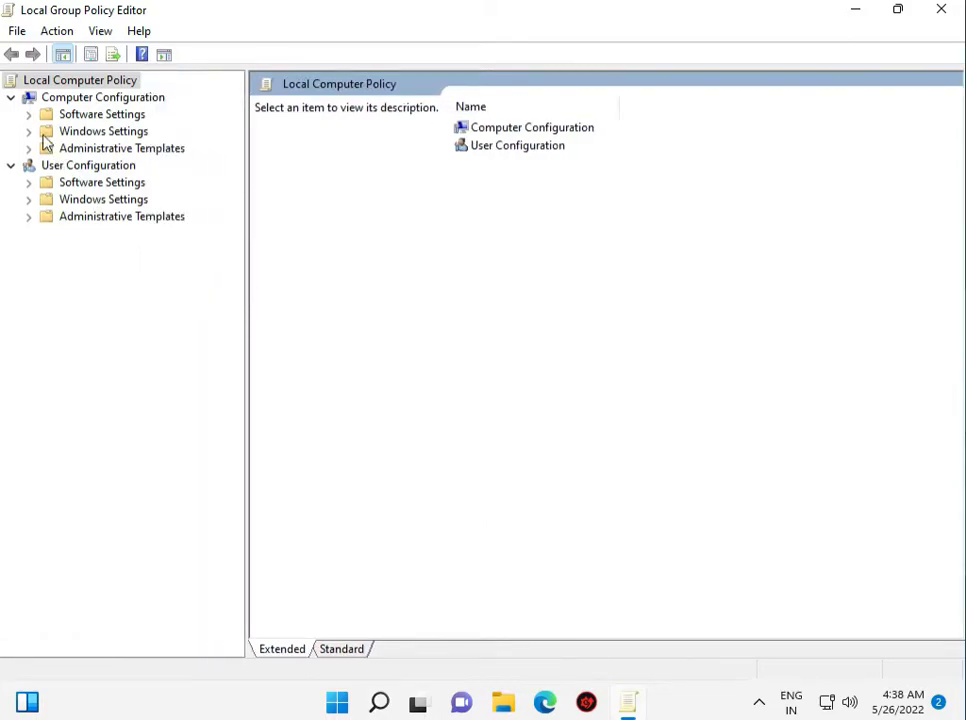
pyautogui.moveTo(478, 511)
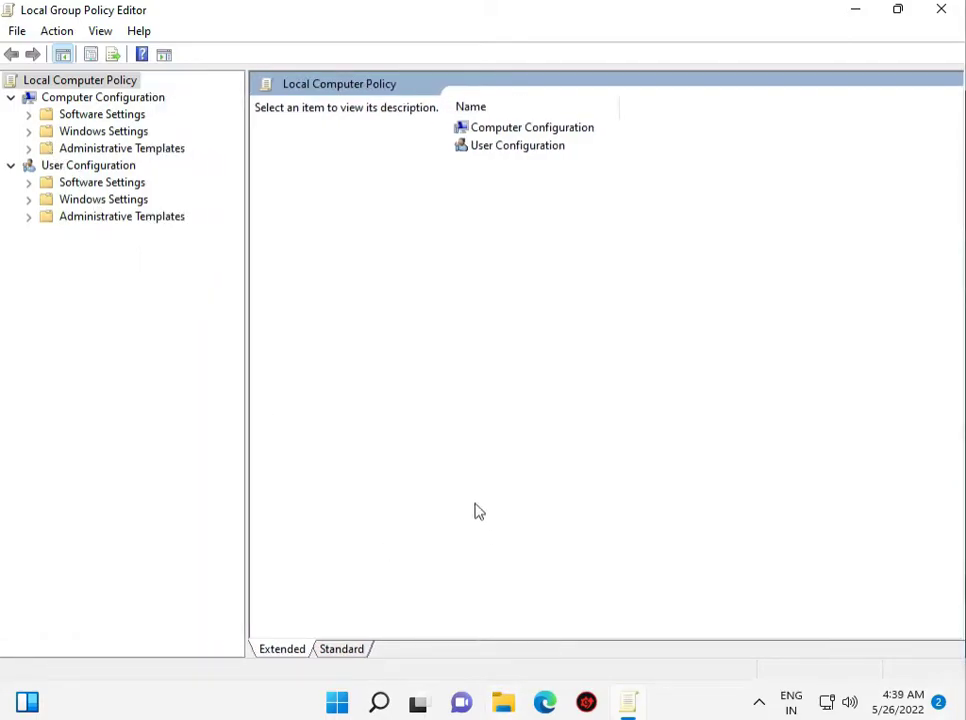
pyautogui.moveTo(95, 114)
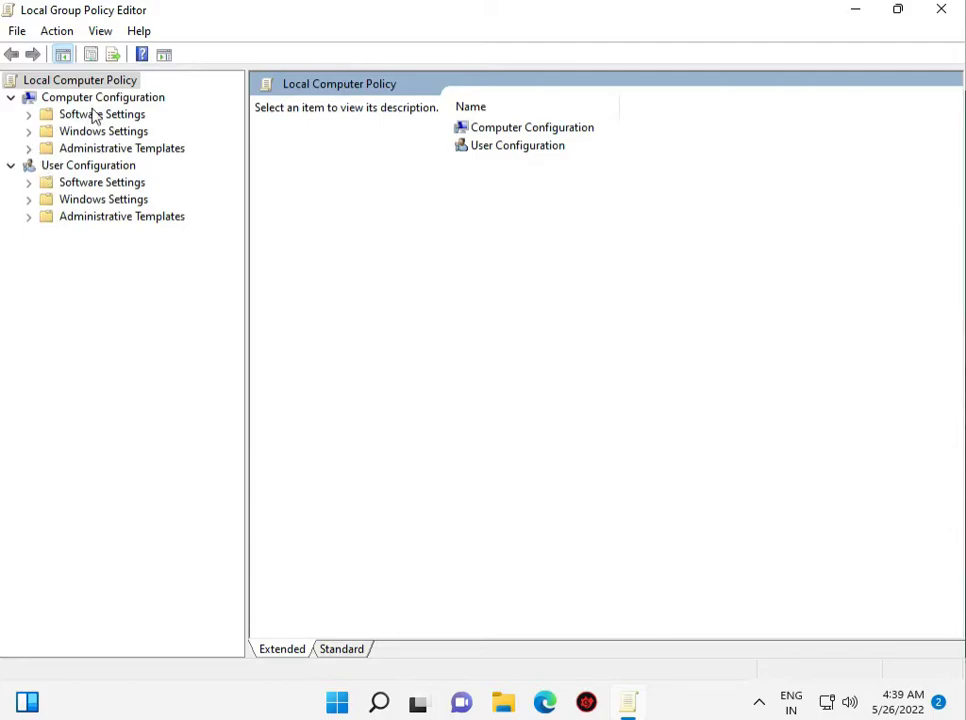
pyautogui.click(29, 148)
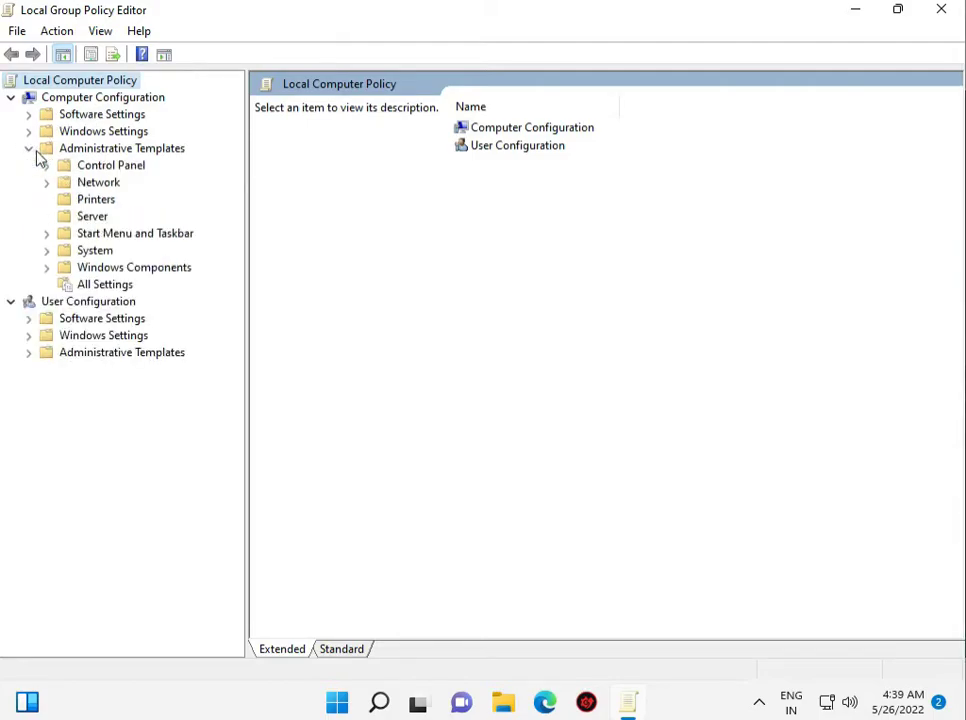
pyautogui.moveTo(33, 258)
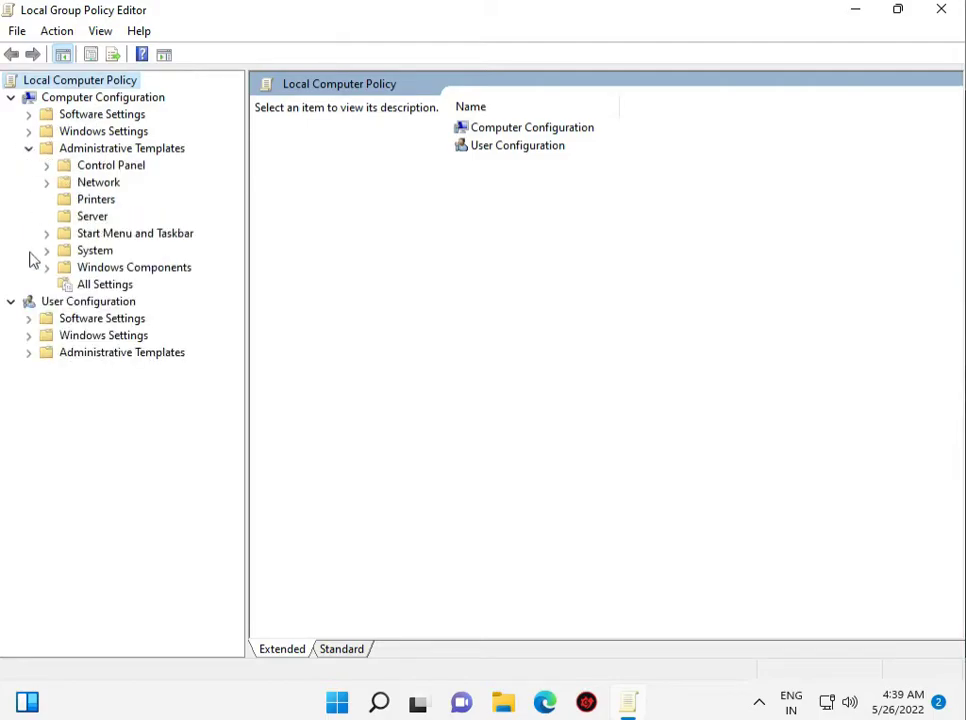
pyautogui.click(46, 267)
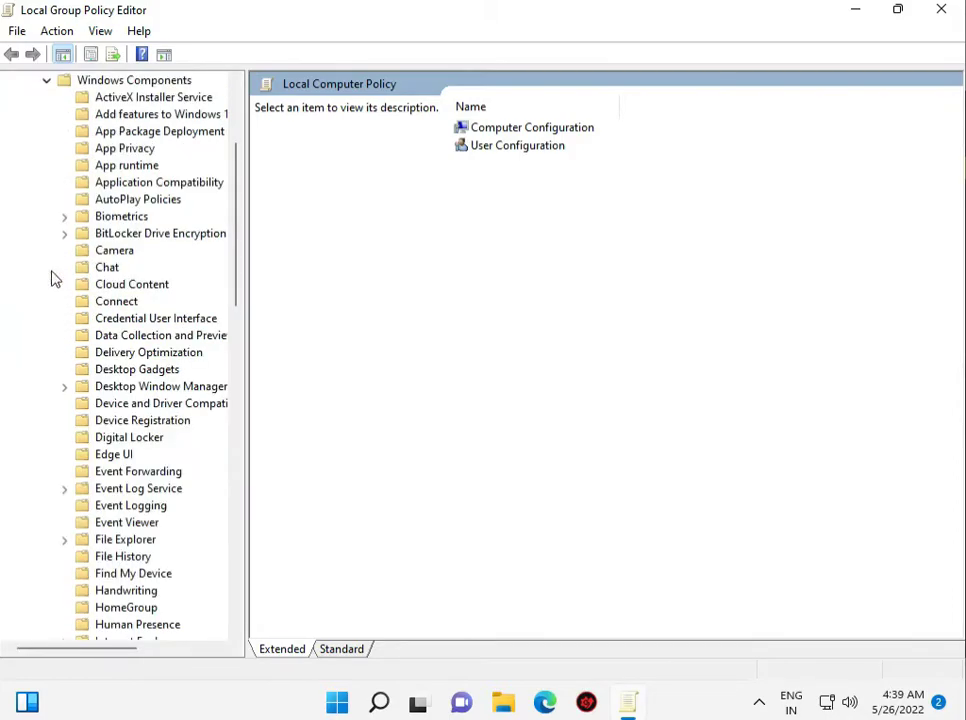
pyautogui.moveTo(112, 460)
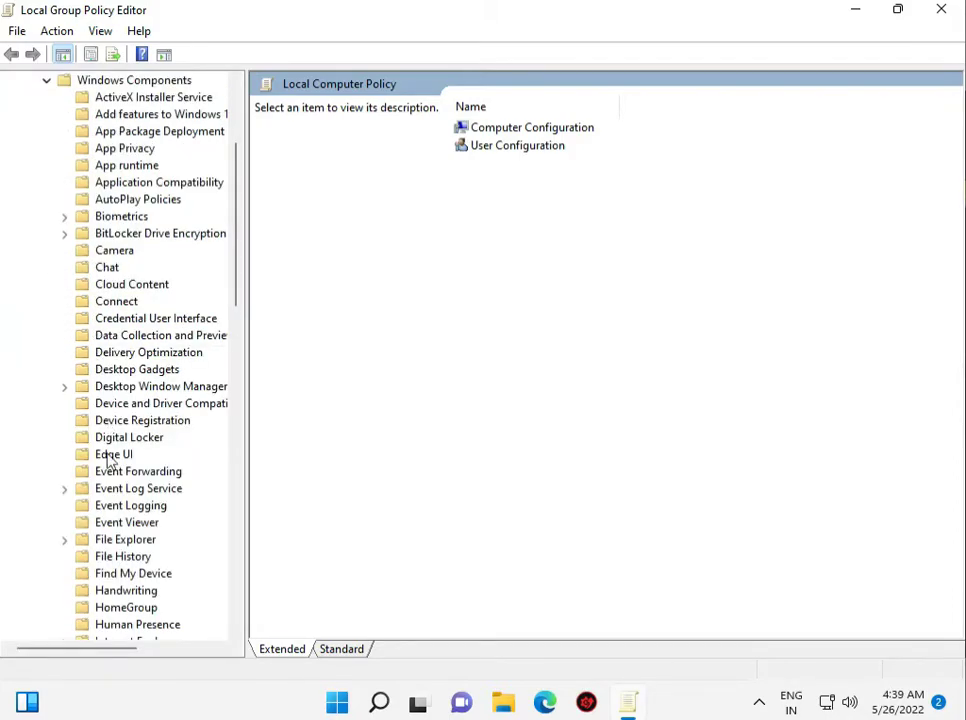
pyautogui.moveTo(104, 560)
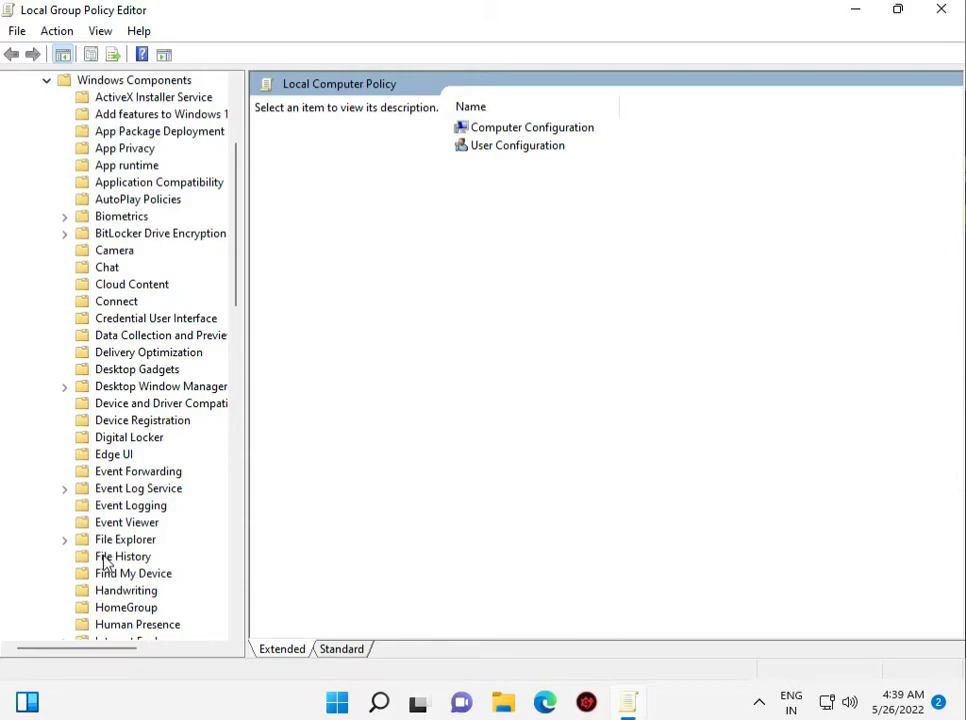
pyautogui.click(64, 539)
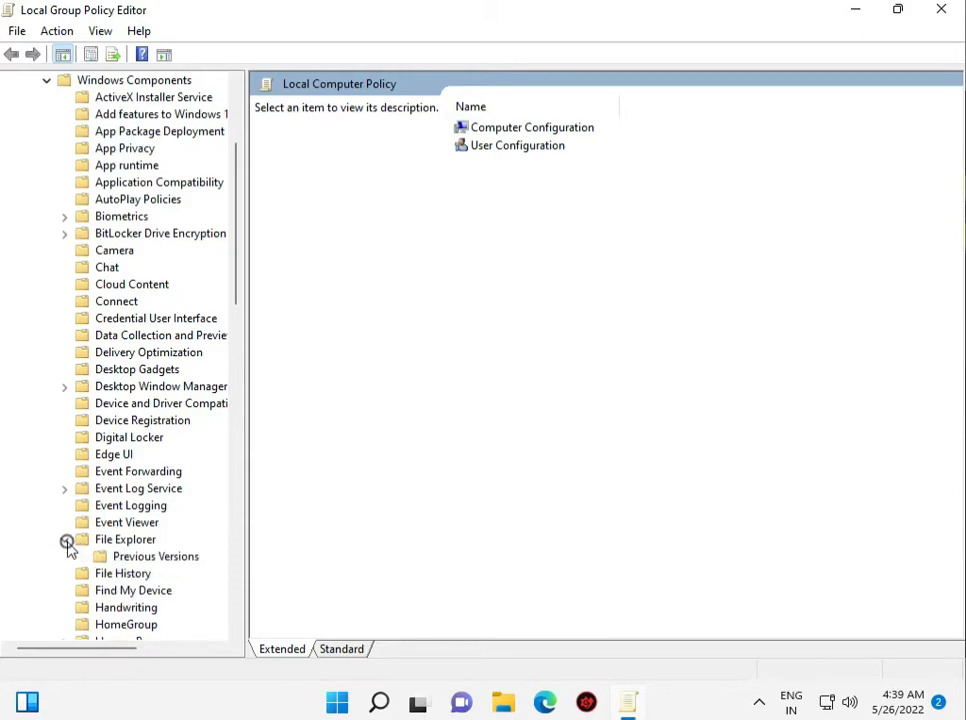
pyautogui.click(155, 556)
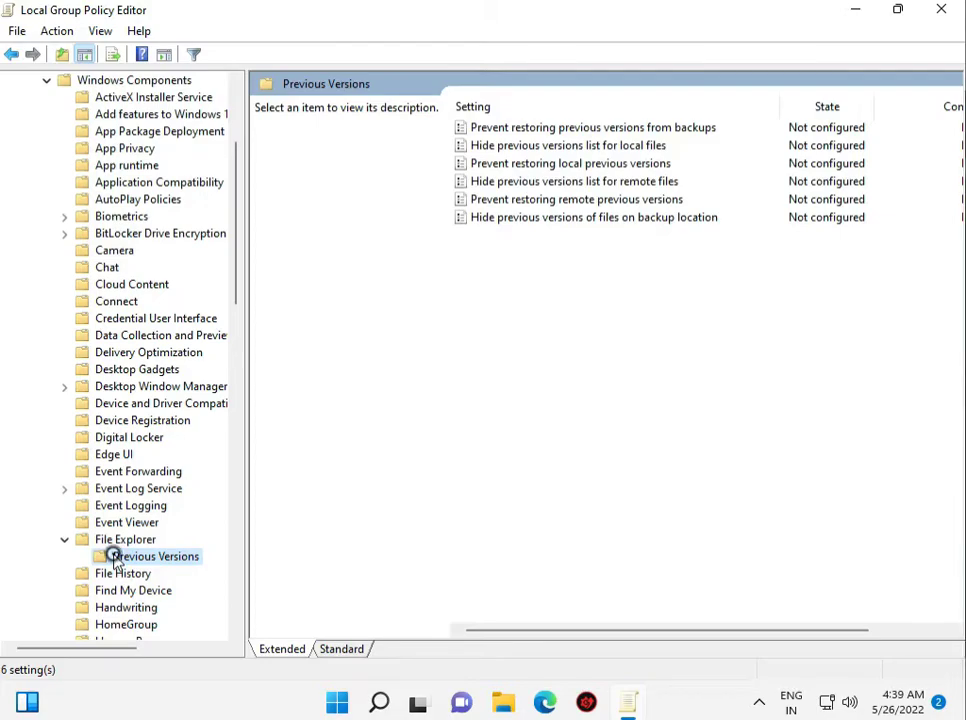
# Set File Explorer's 'Show sleep in the power options menu' policy to Enabled and confirm
pyautogui.click(125, 539)
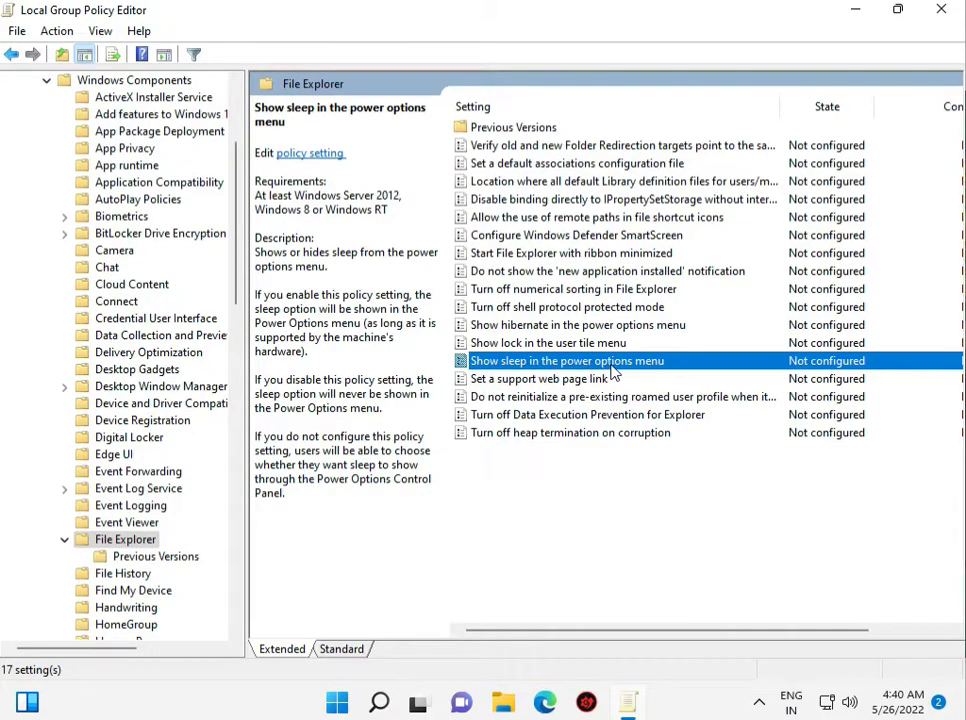
pyautogui.moveTo(618, 372)
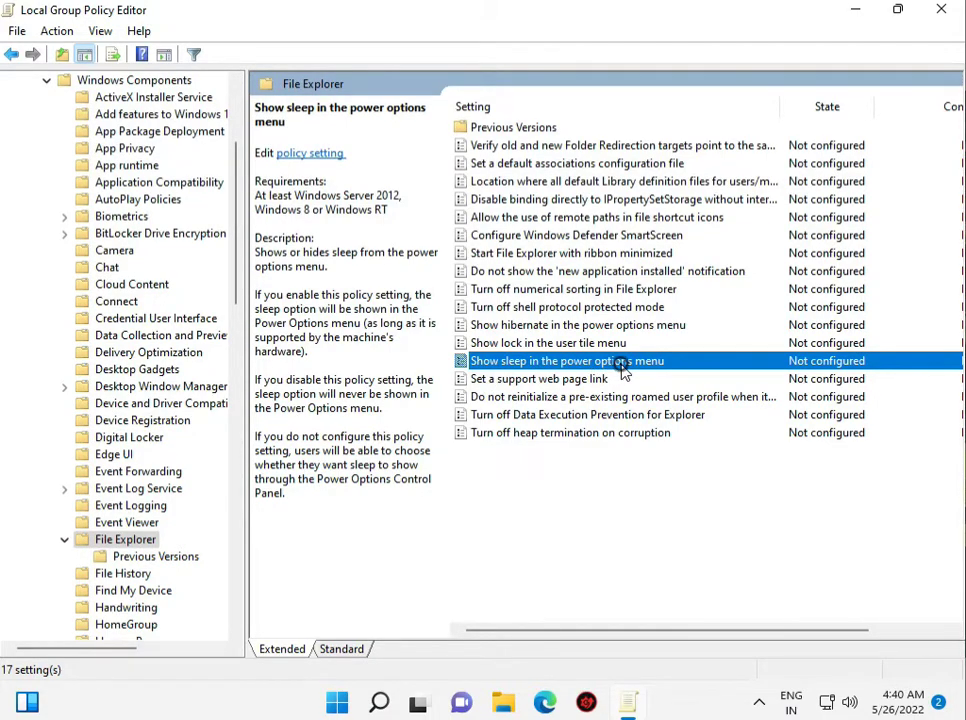
pyautogui.doubleClick(566, 360)
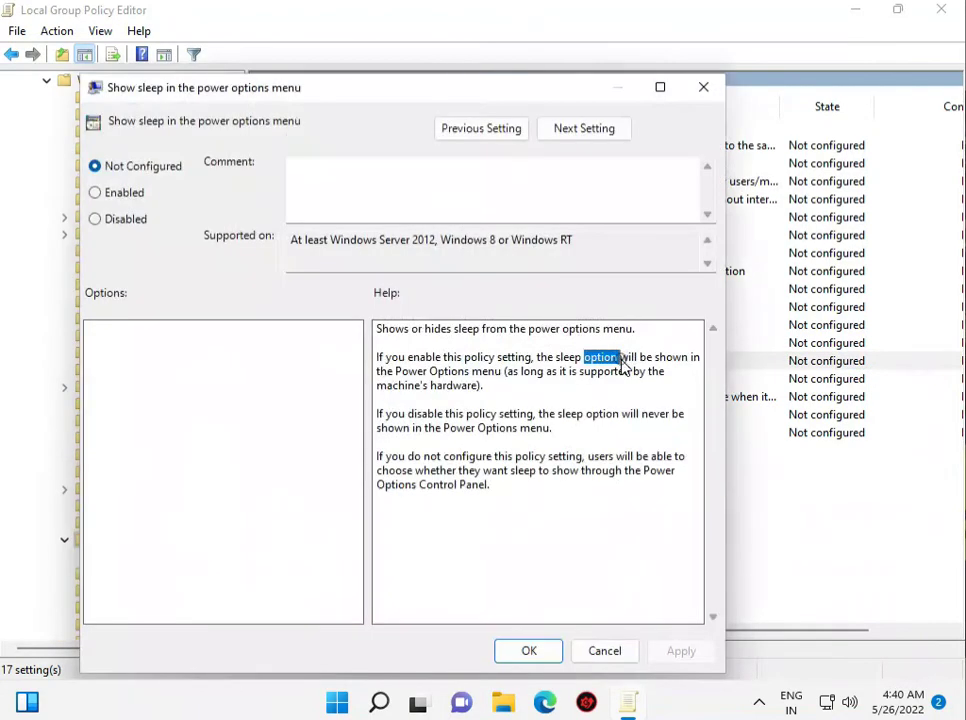
pyautogui.click(95, 192)
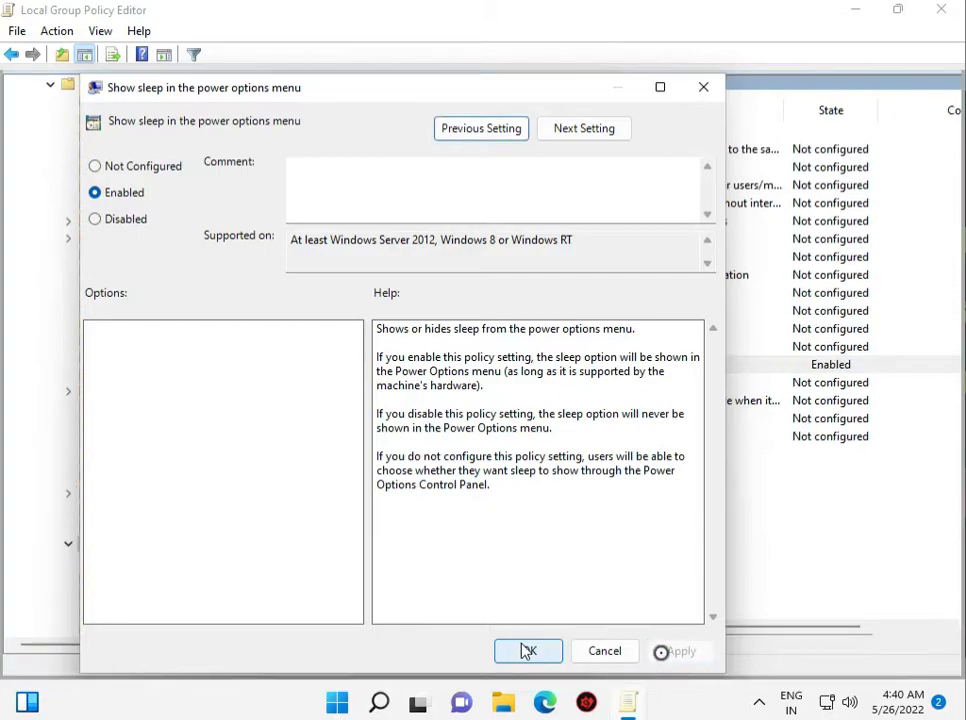
pyautogui.click(528, 651)
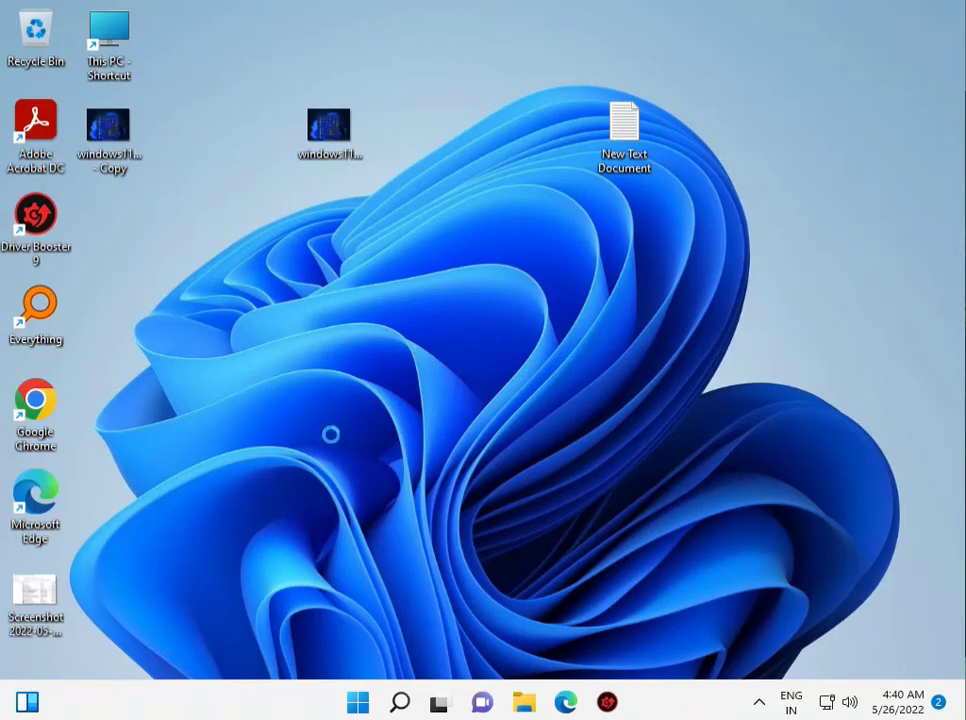
pyautogui.moveTo(358, 690)
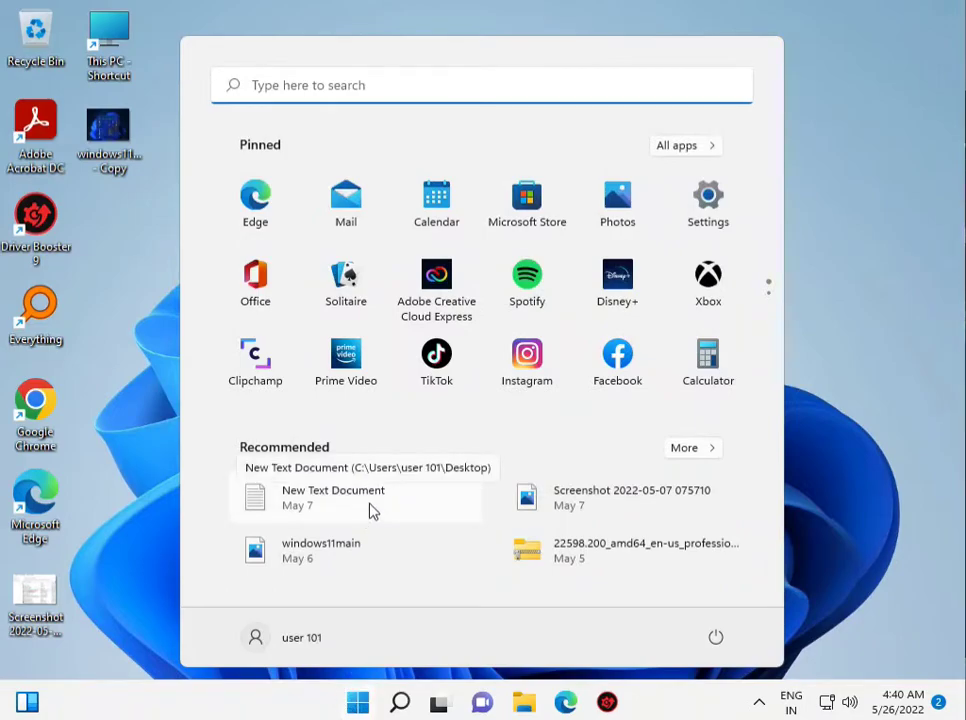
pyautogui.moveTo(708, 202)
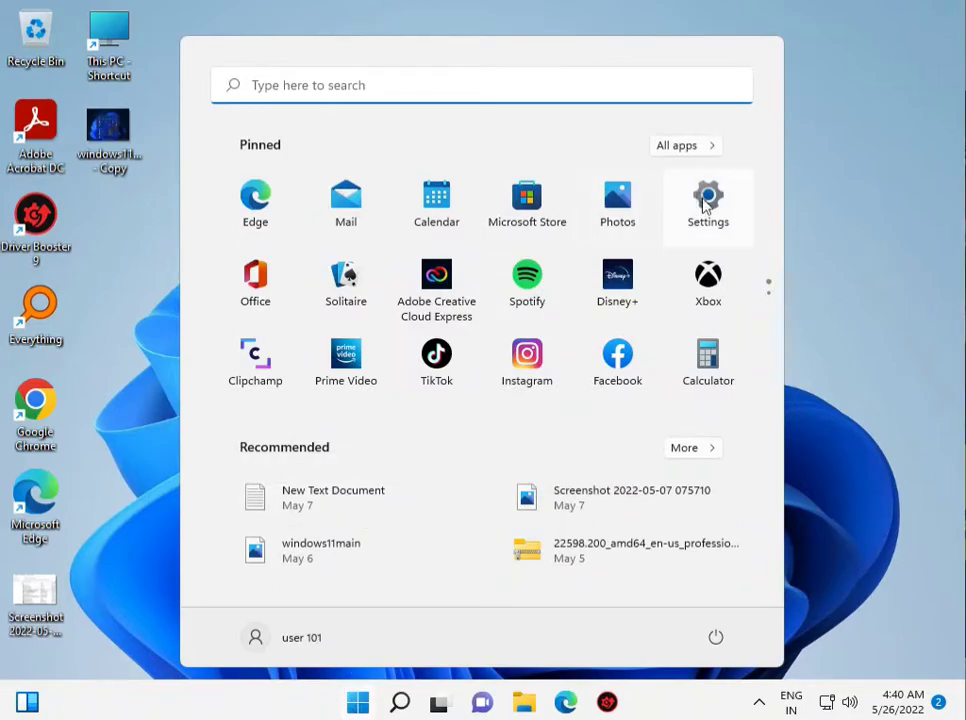
# Launch the pinned Settings app from the Start menu
pyautogui.click(708, 200)
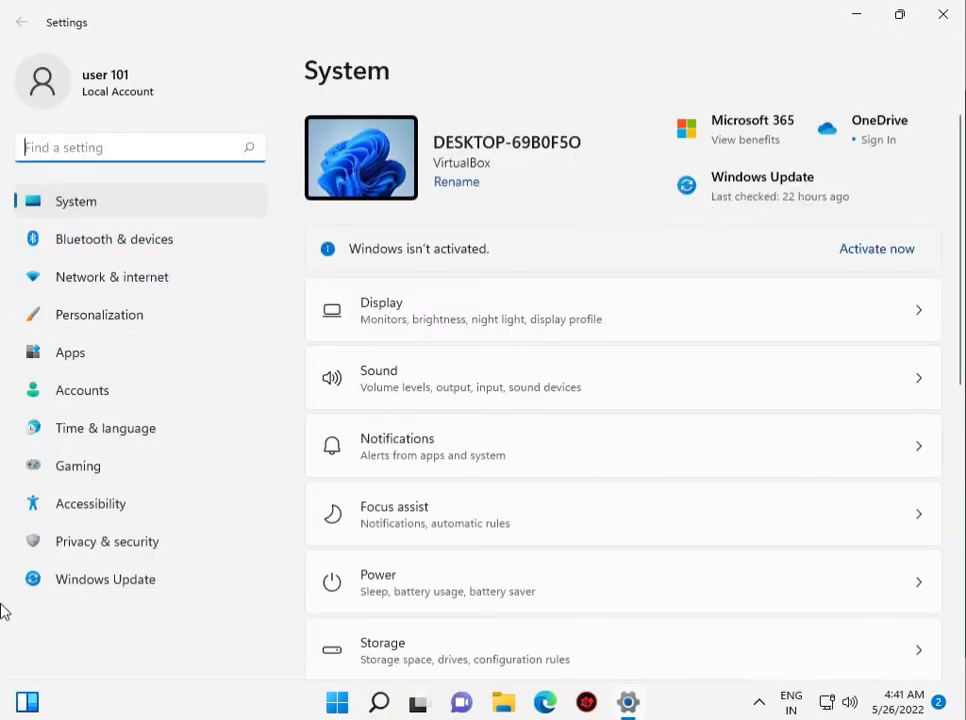
# Open the Windows Update page from the Settings sidebar to review update status
pyautogui.click(105, 579)
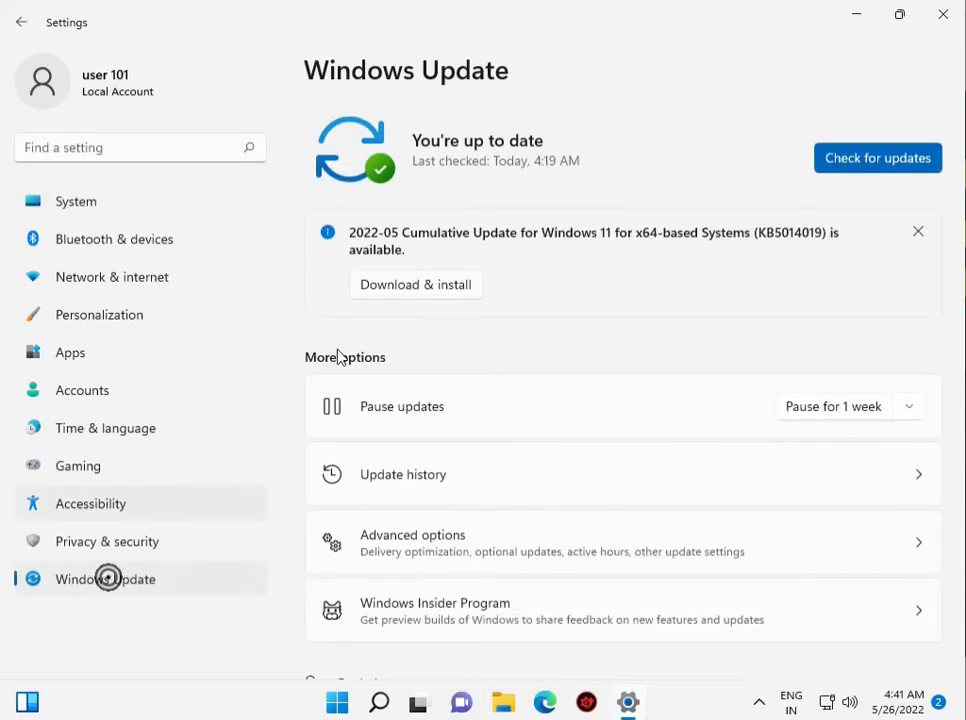
pyautogui.moveTo(877, 158)
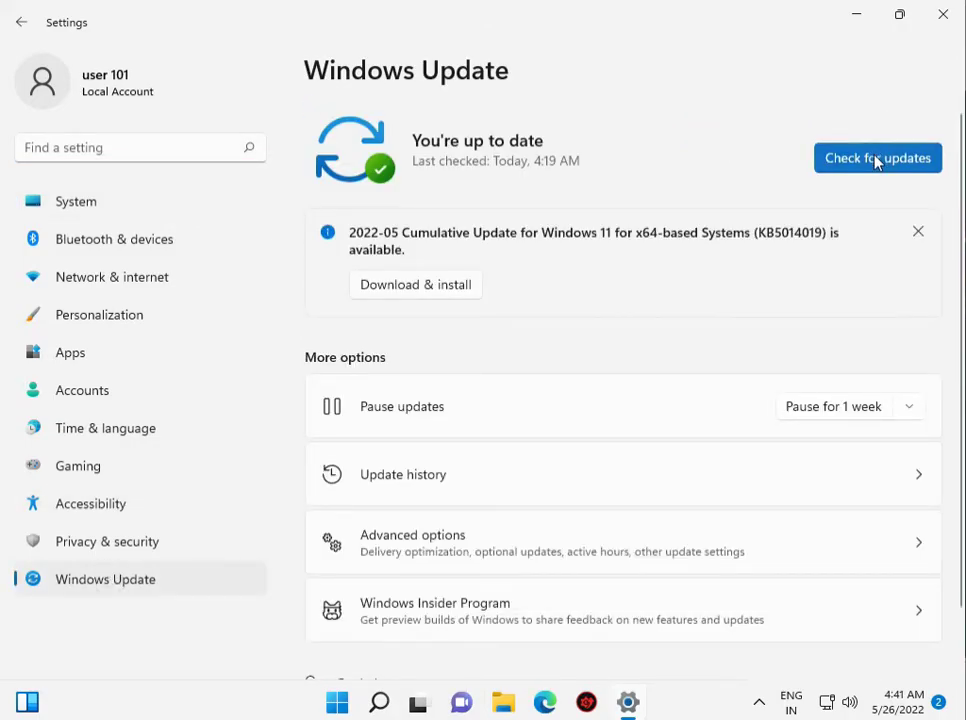
pyautogui.moveTo(398, 276)
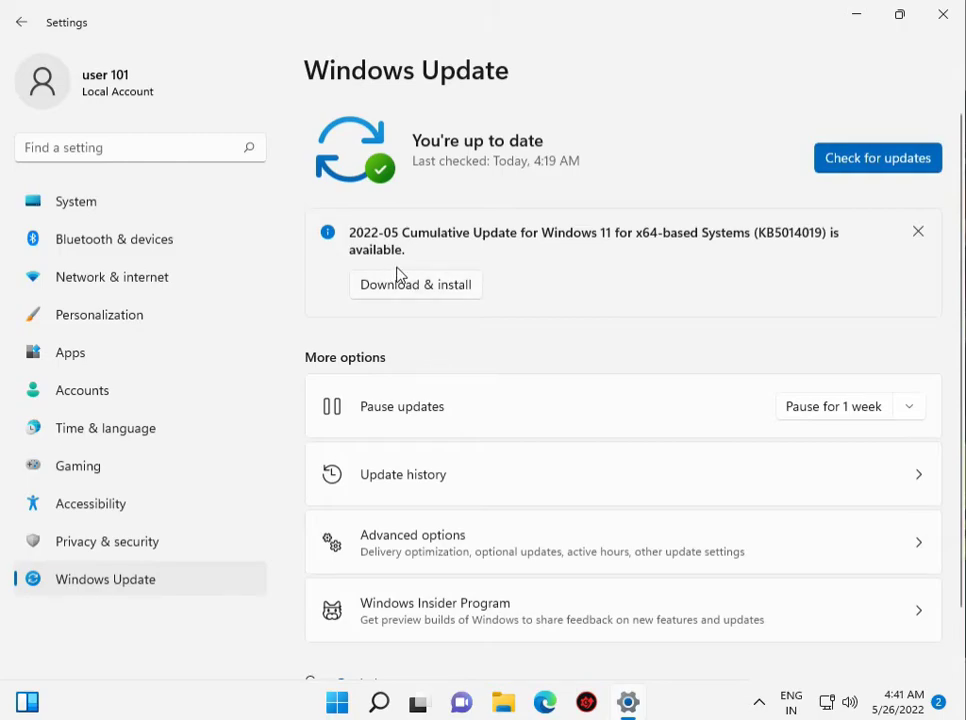
pyautogui.moveTo(383, 297)
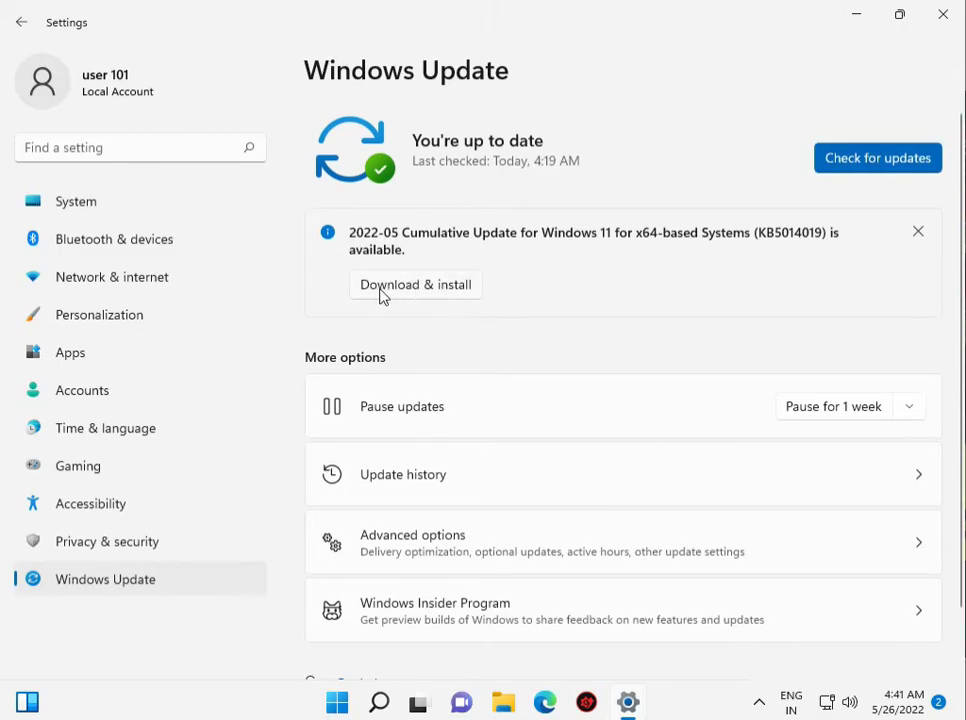
pyautogui.moveTo(645, 390)
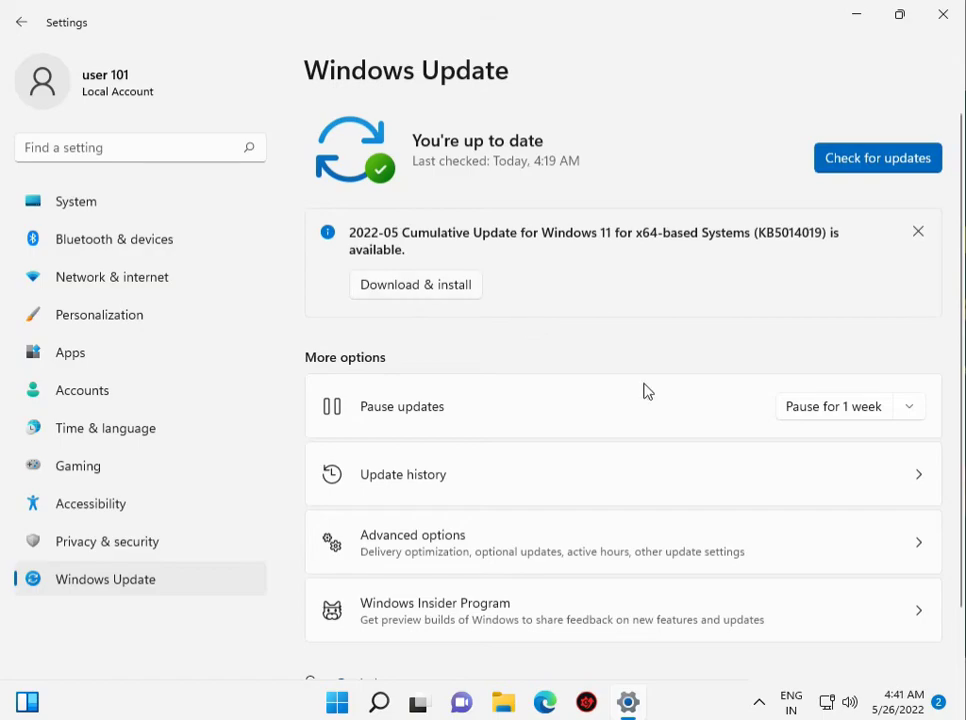